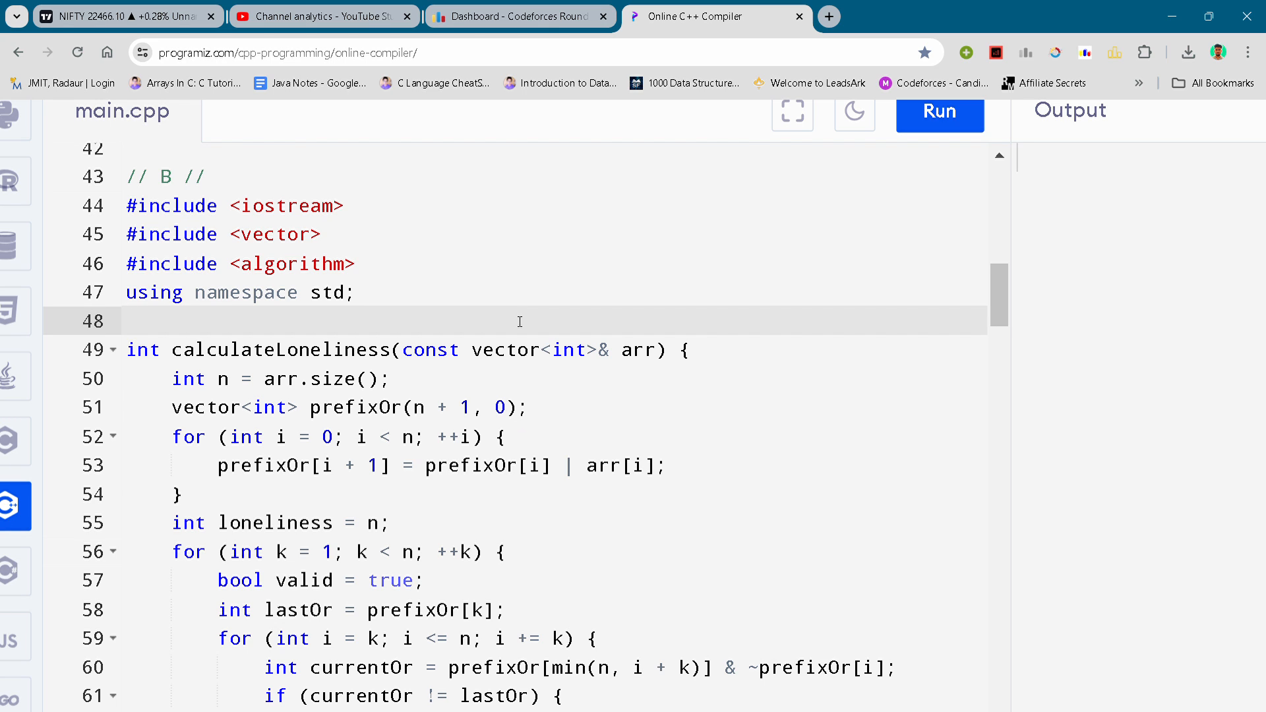
pyautogui.click(127, 320)
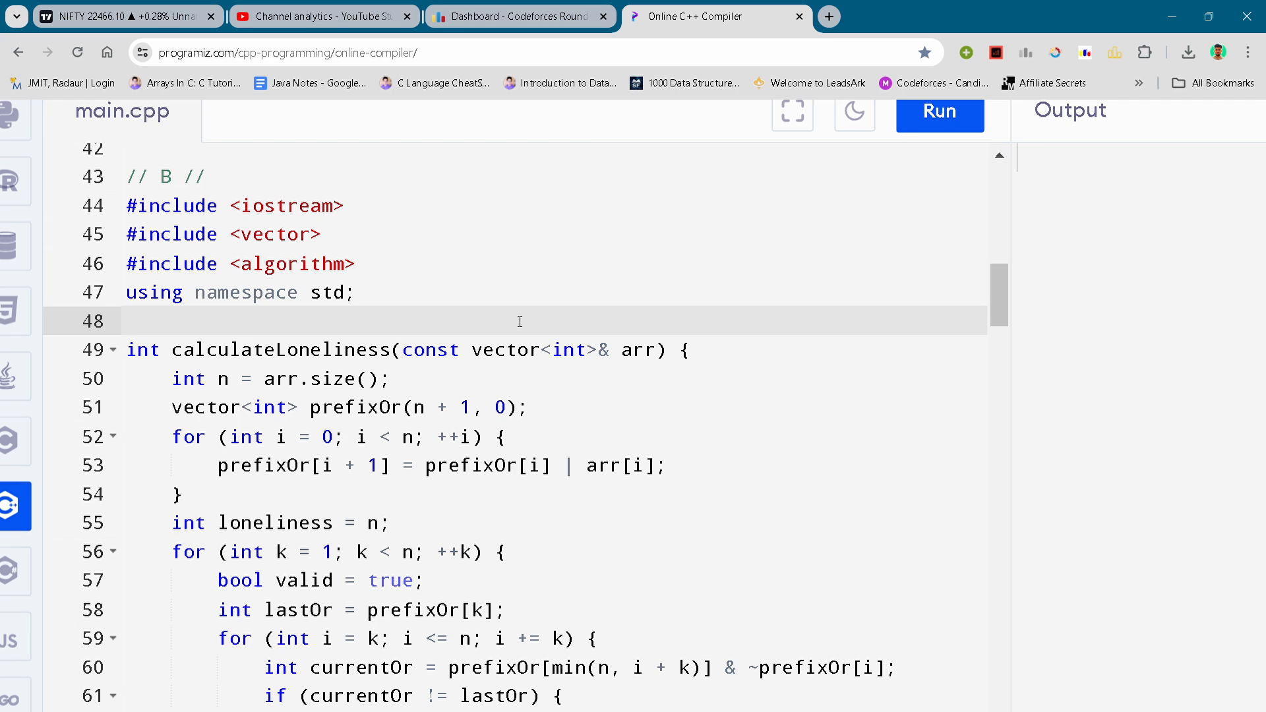
pyautogui.click(127, 321)
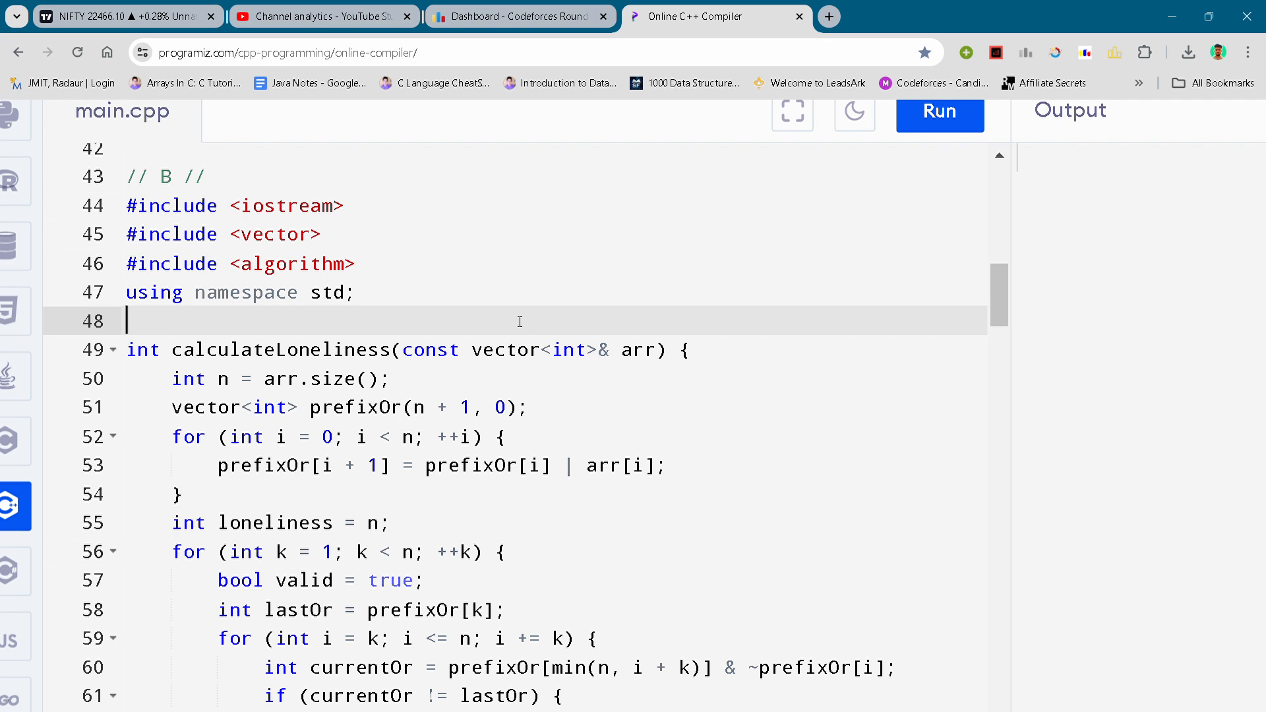
pyautogui.click(530, 407)
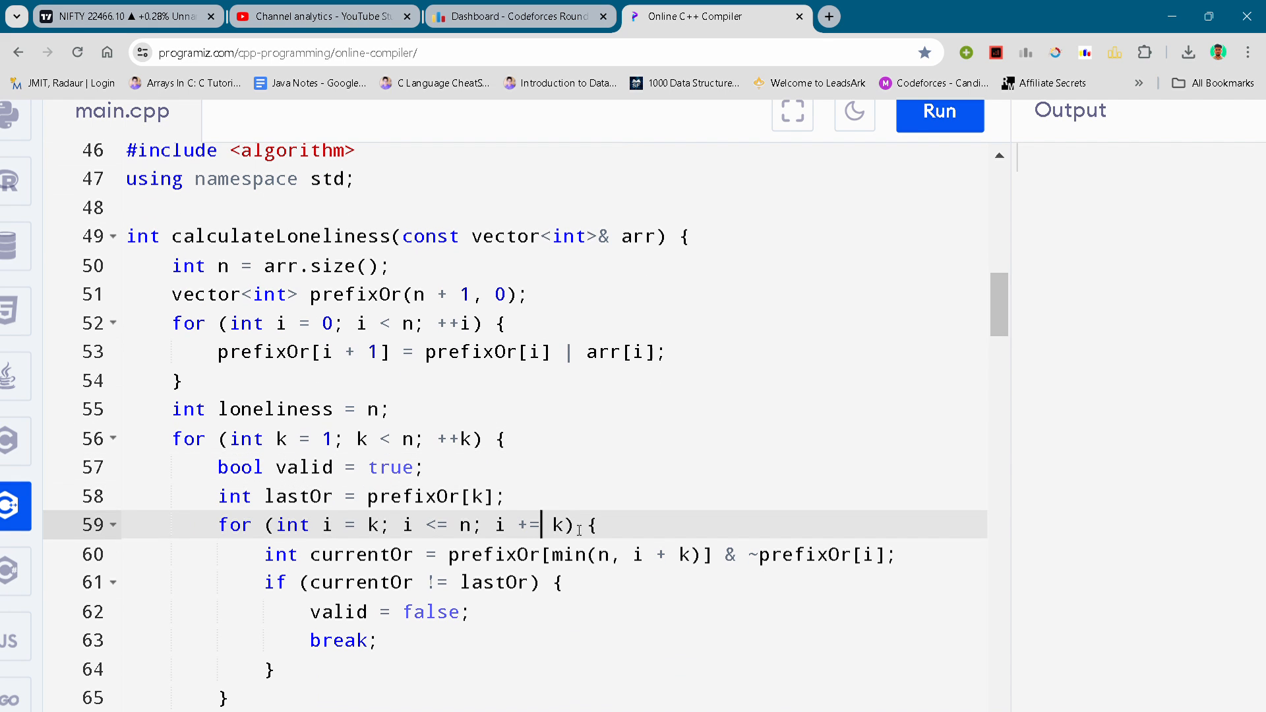
pyautogui.click(624, 554)
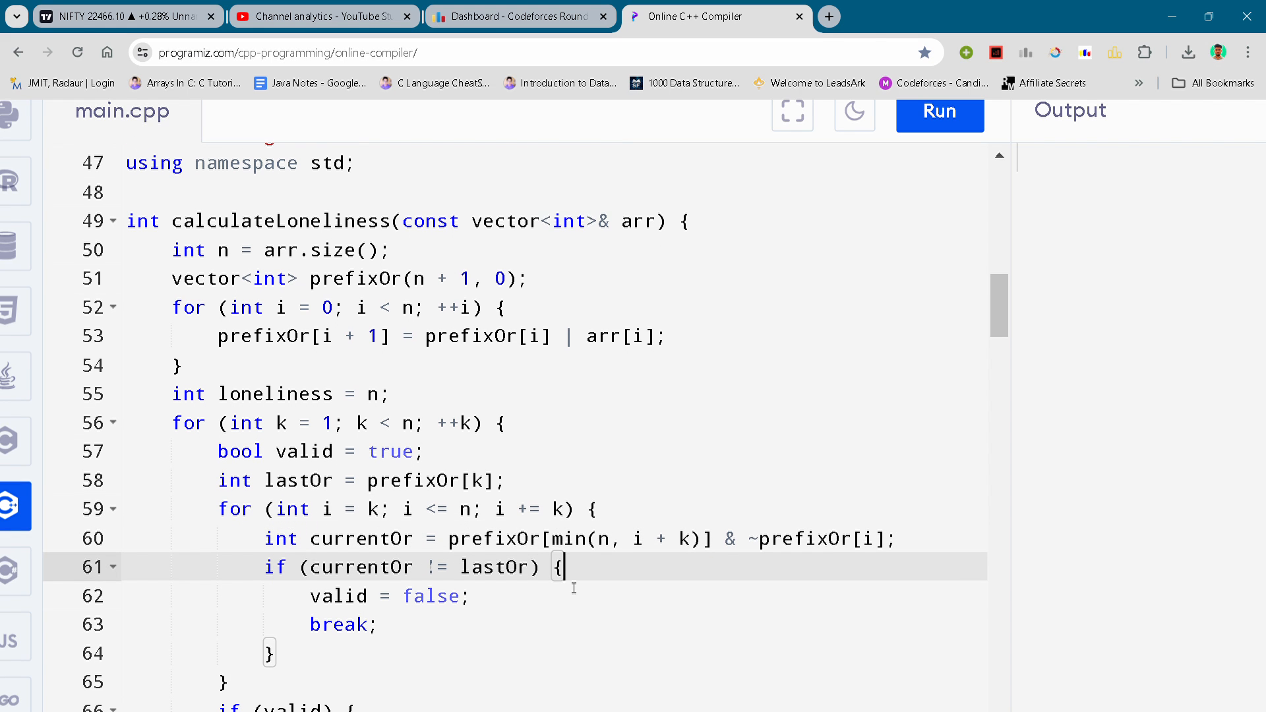
pyautogui.scroll(-3)
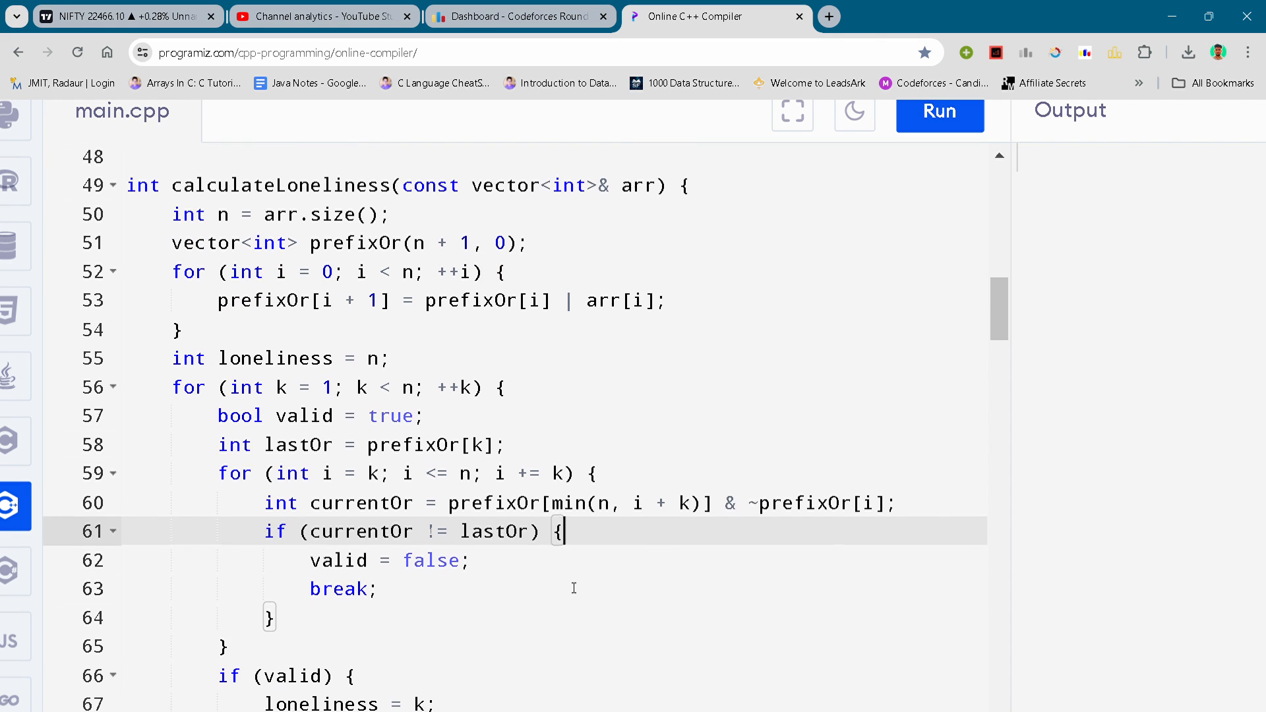
pyautogui.scroll(-3)
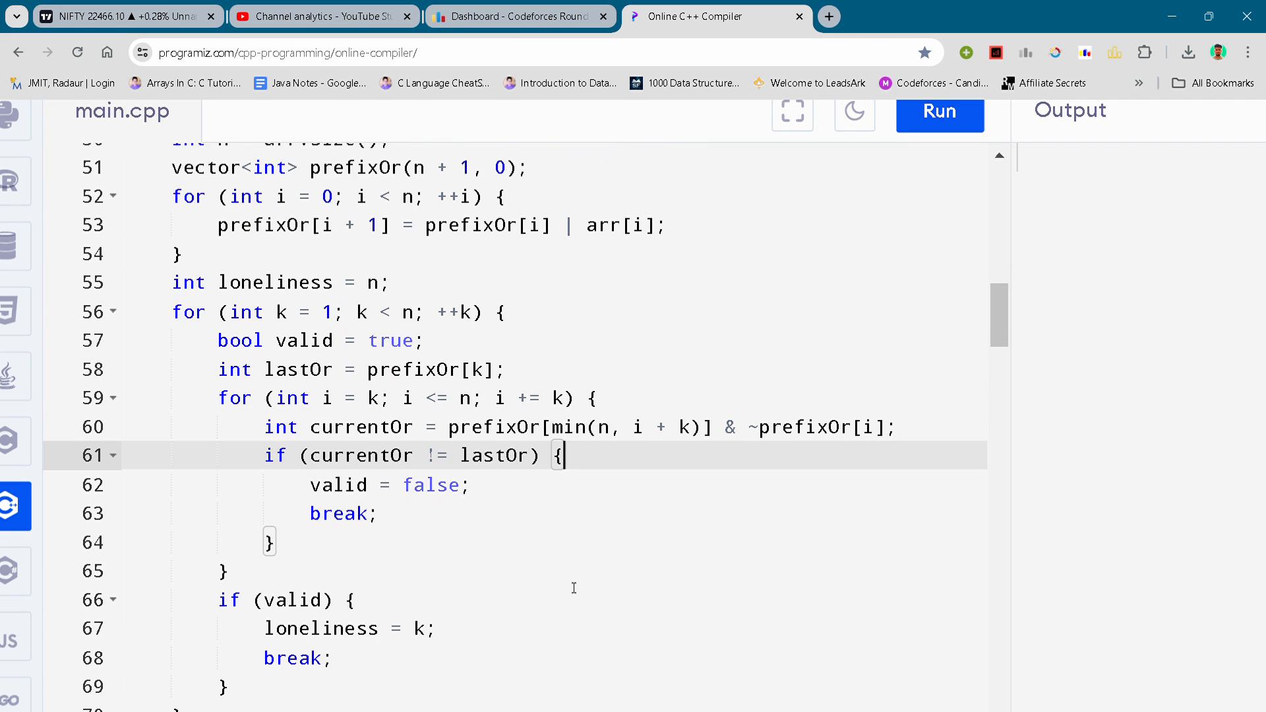
pyautogui.scroll(-3)
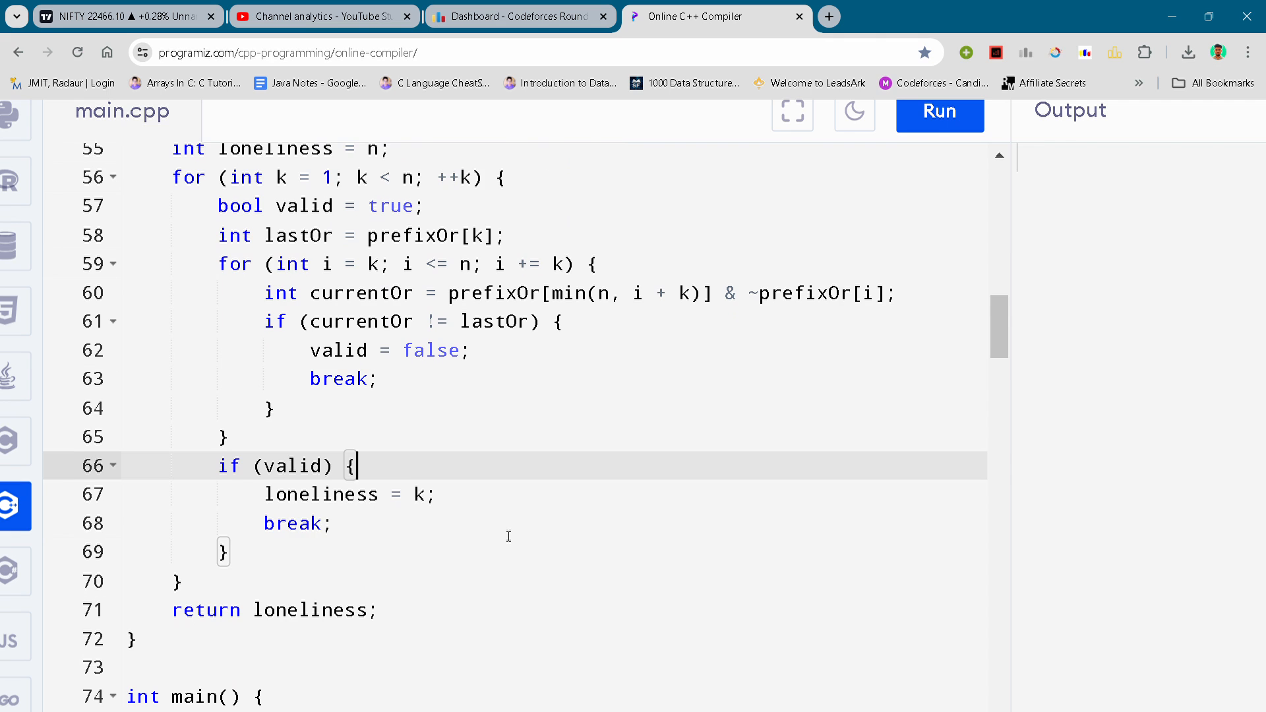
pyautogui.scroll(-3)
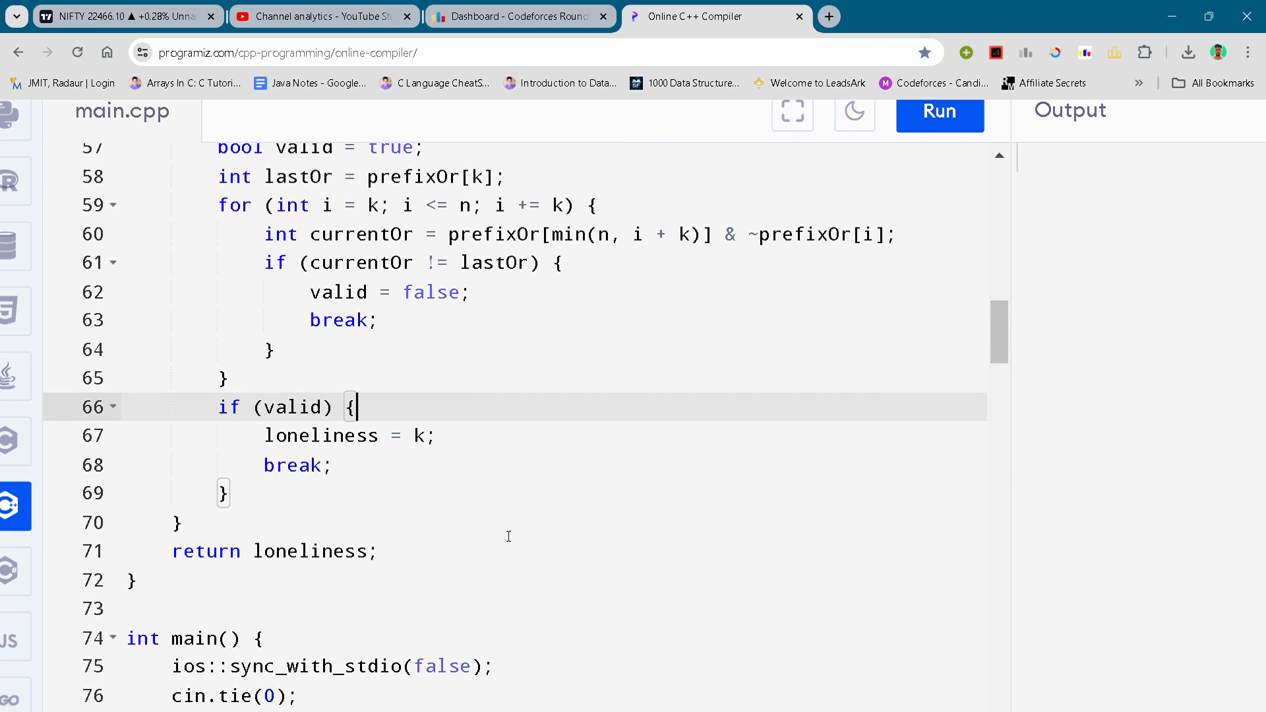
pyautogui.scroll(-3)
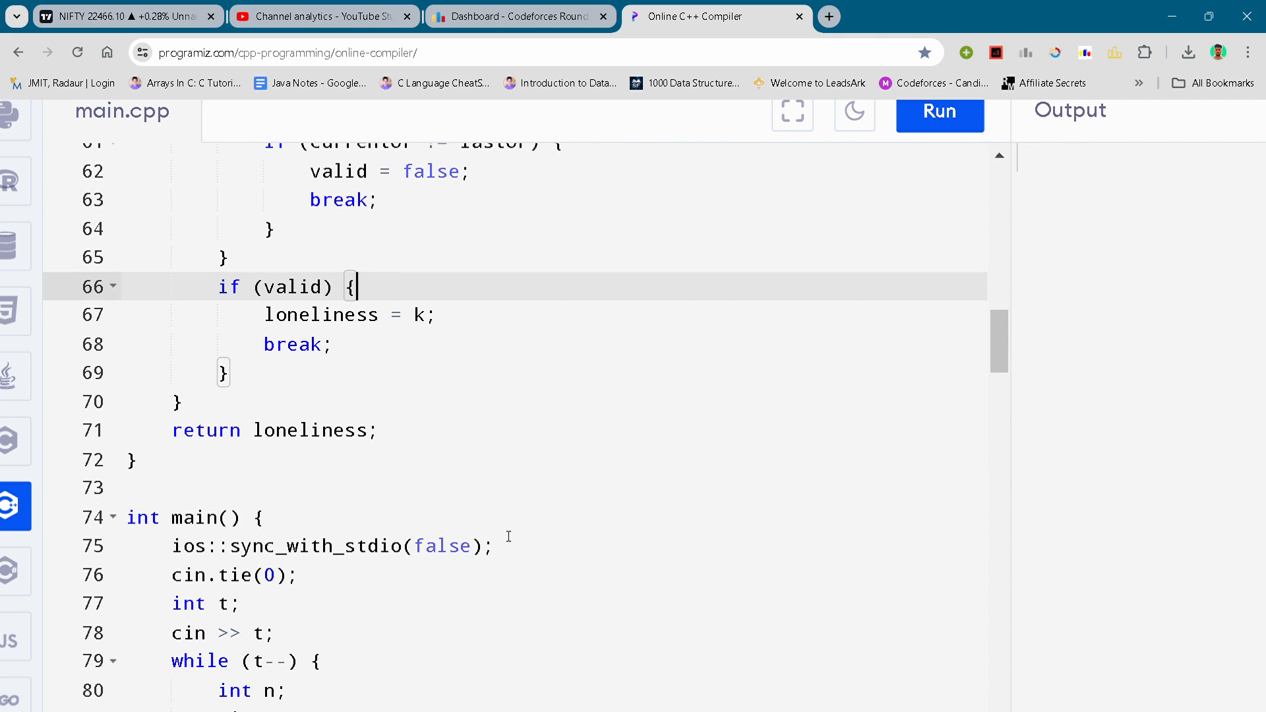
pyautogui.scroll(-3)
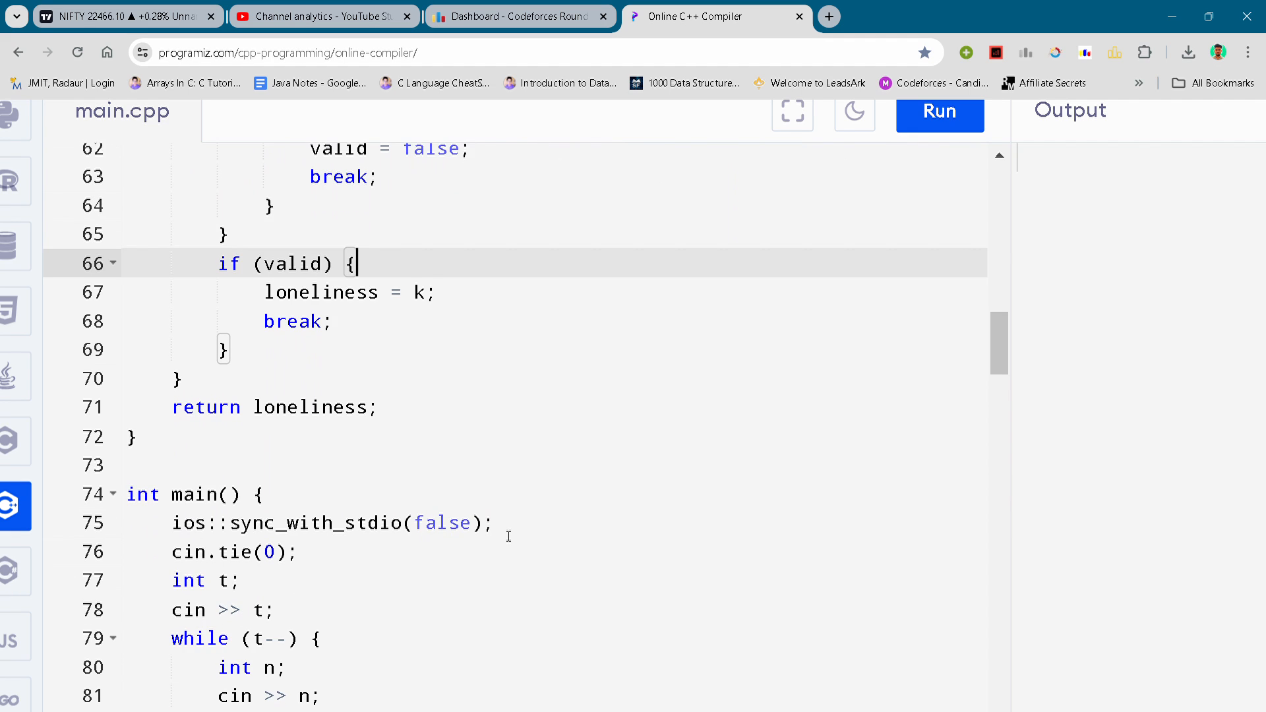
pyautogui.scroll(-3)
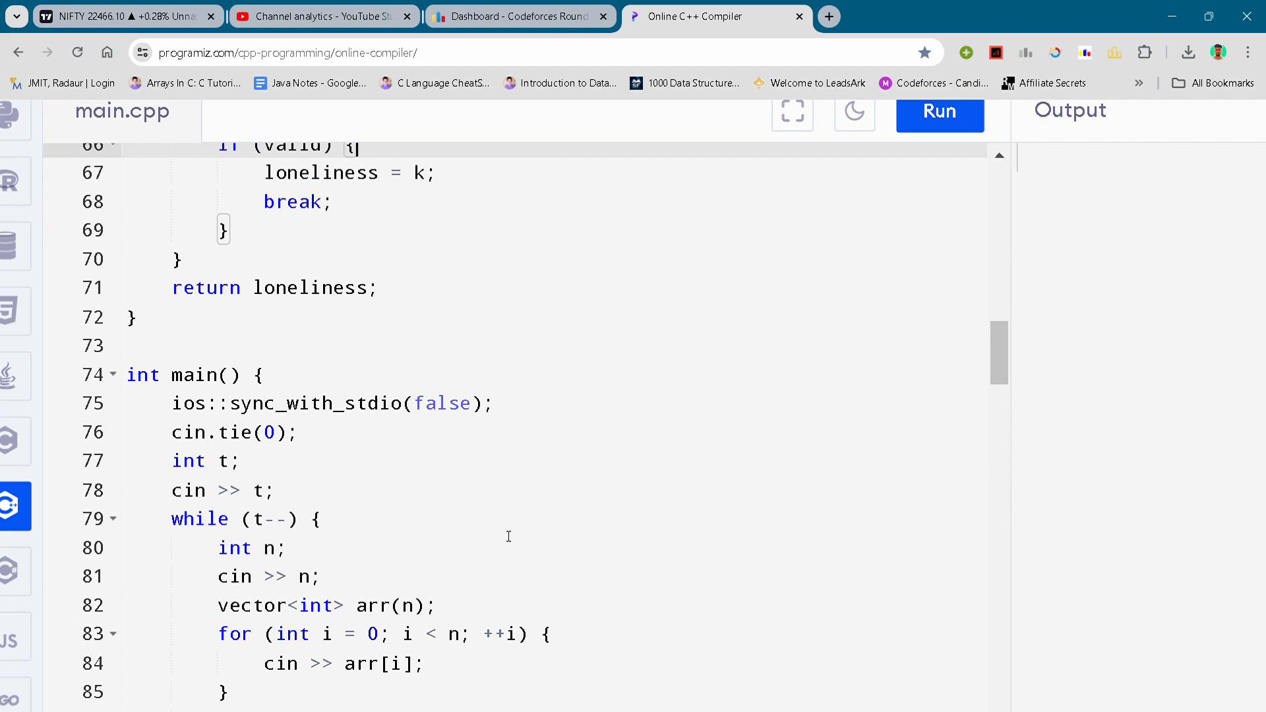